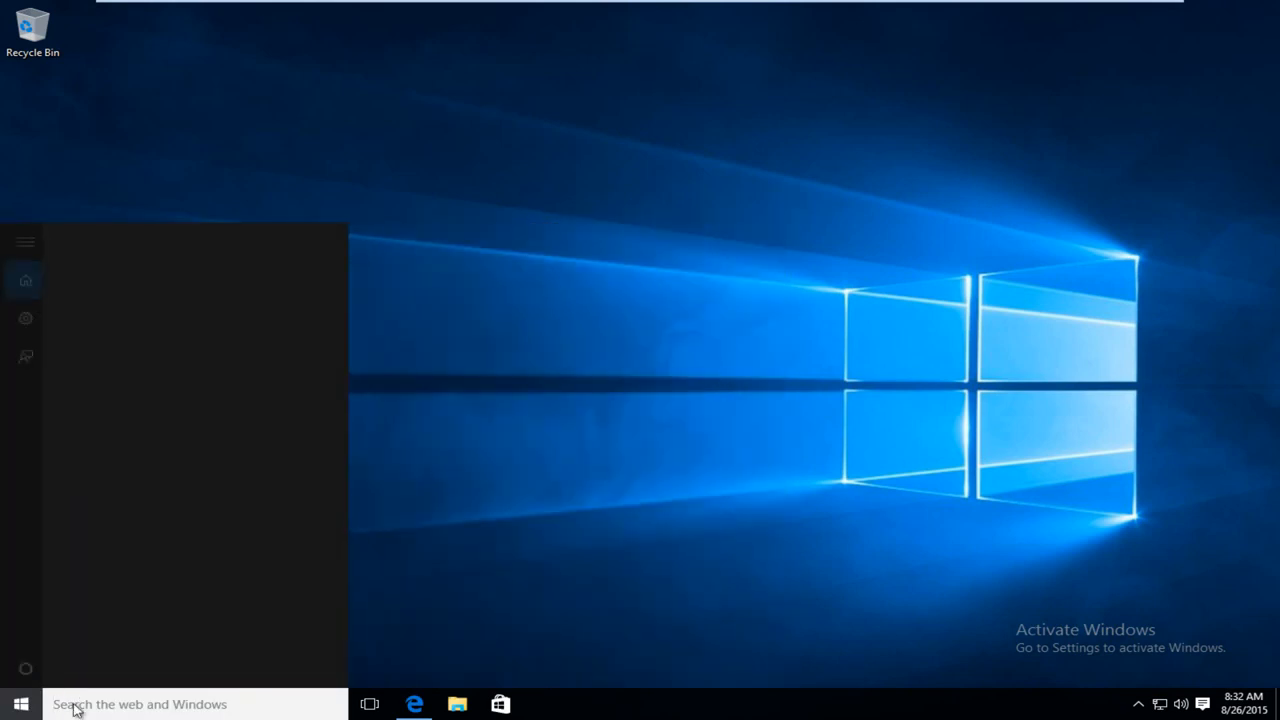
- Launch Command Prompt as administrator via Start search 'comm' and approve the UAC prompt
{"action": "type", "text": "comman"}
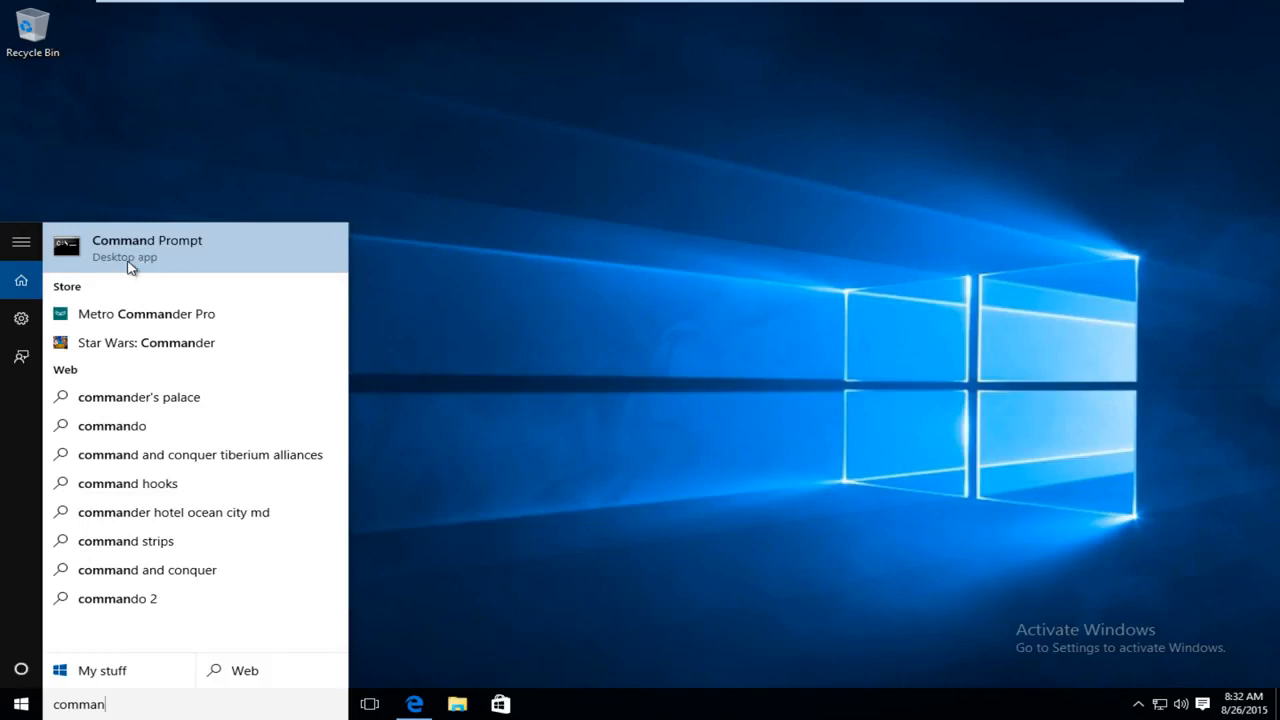
{"action": "right_click", "coordinate": [148, 248]}
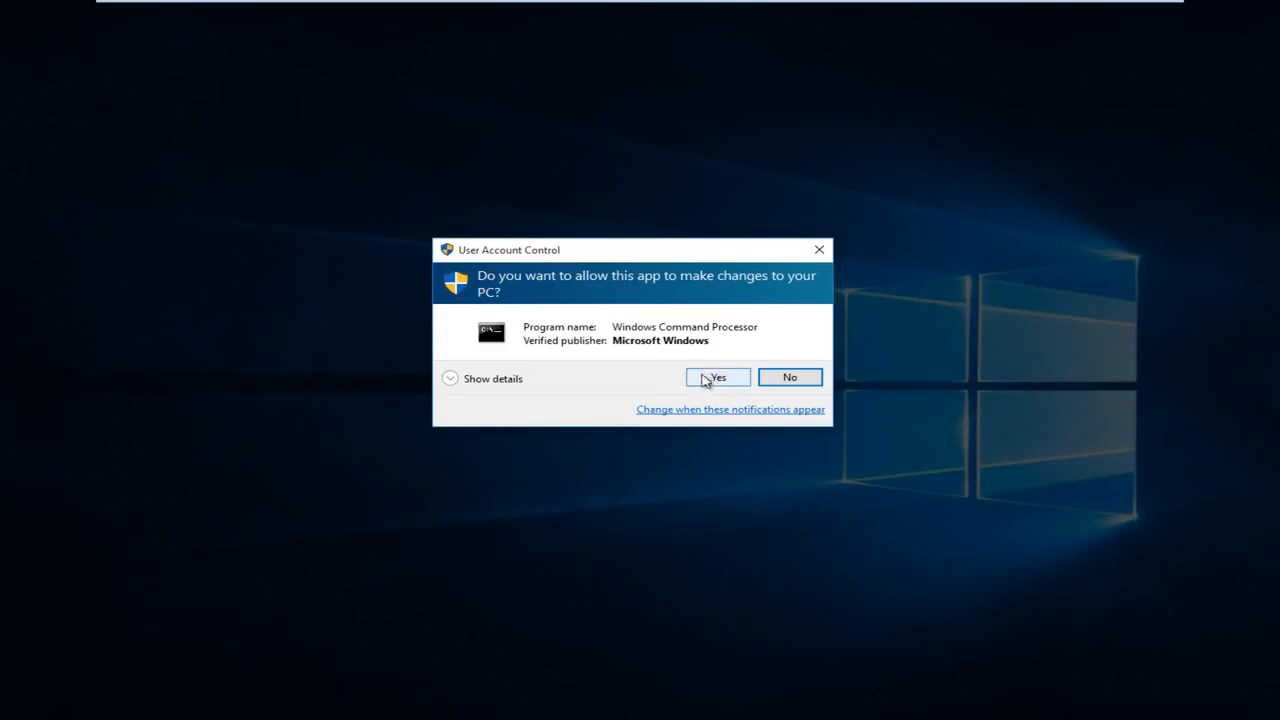
{"action": "left_click", "coordinate": [718, 376]}
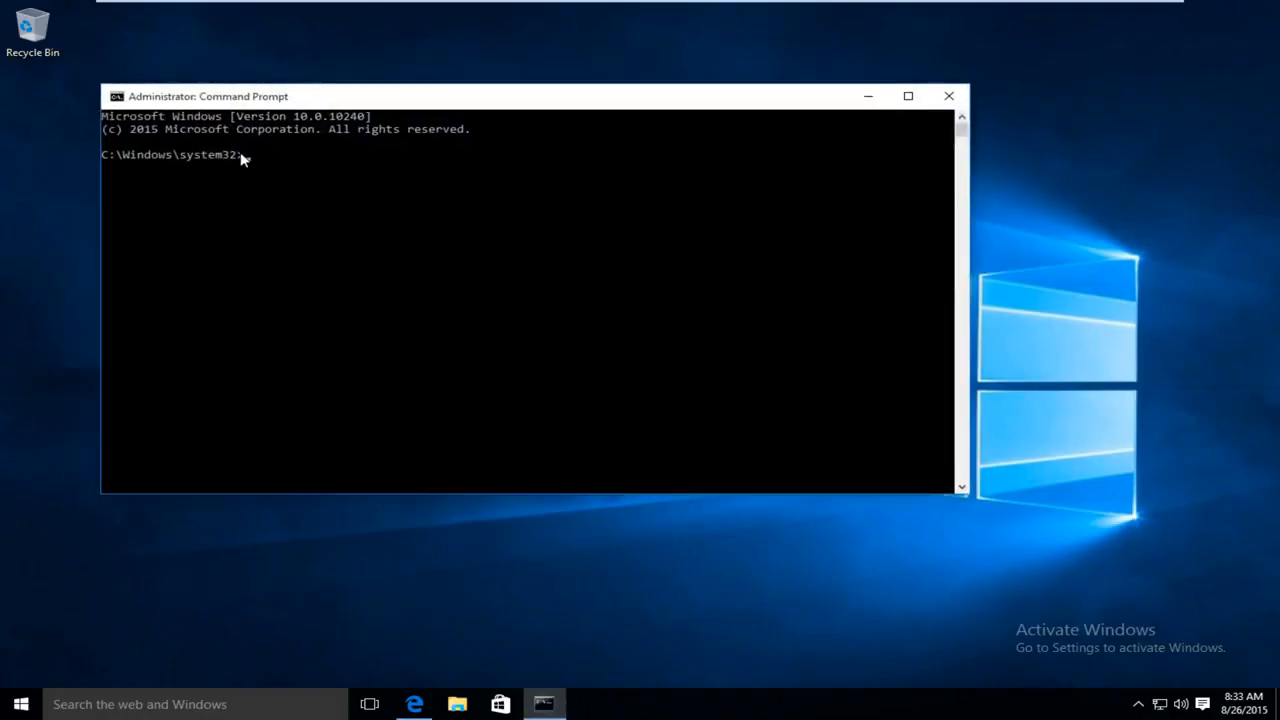
- Enter 'powercfg -h off' at the administrator prompt to disable hibernation
{"action": "type", "text": "powercfg -h off"}
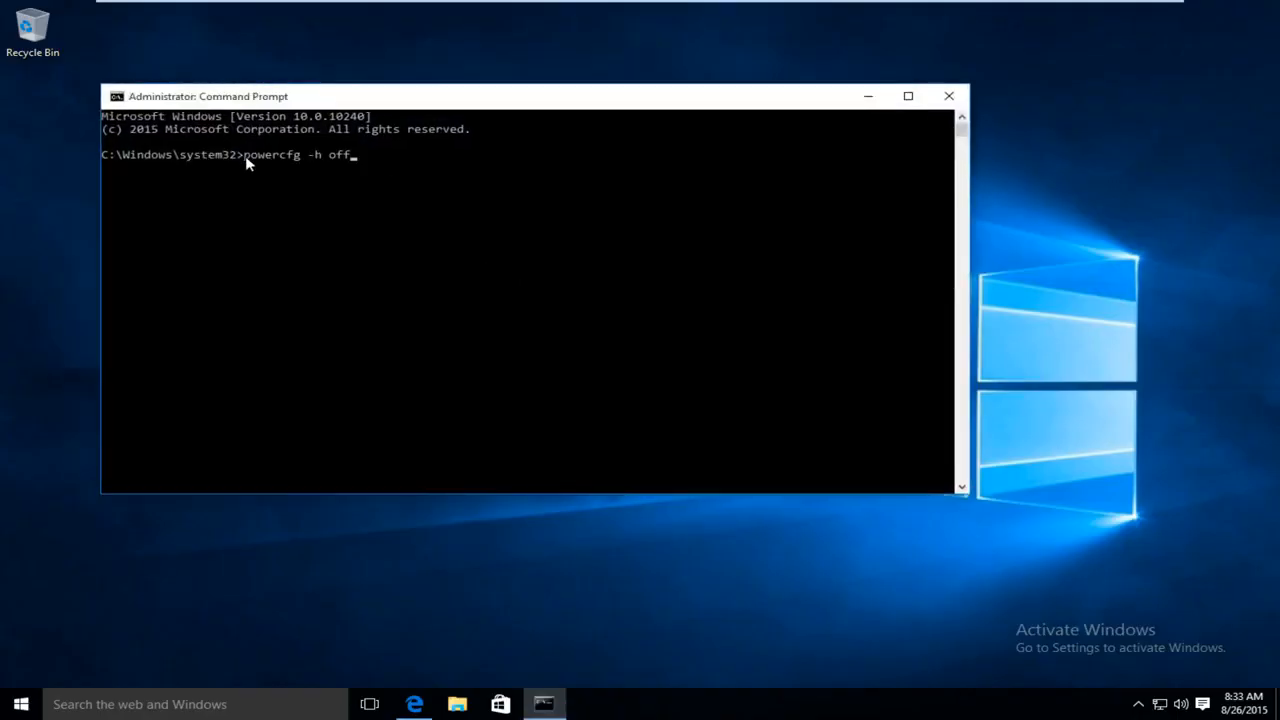
{"action": "mouse_move", "coordinate": [404, 244]}
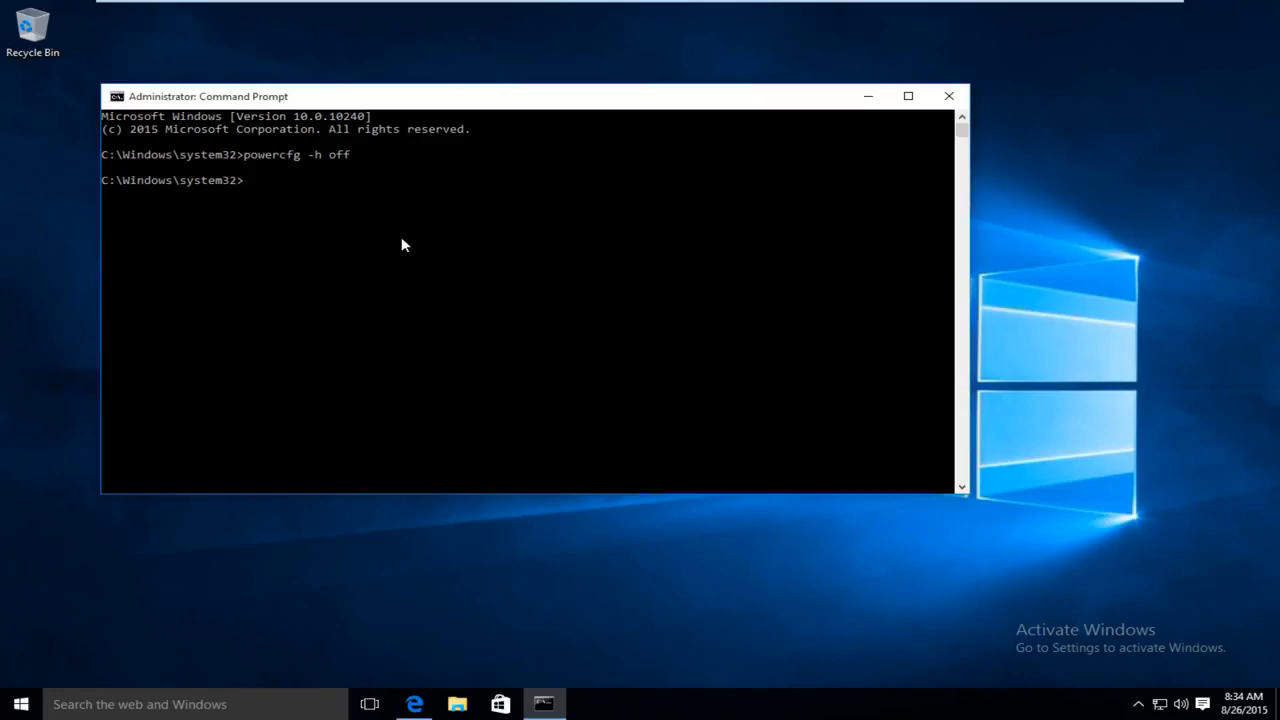
{"action": "mouse_move", "coordinate": [398, 242]}
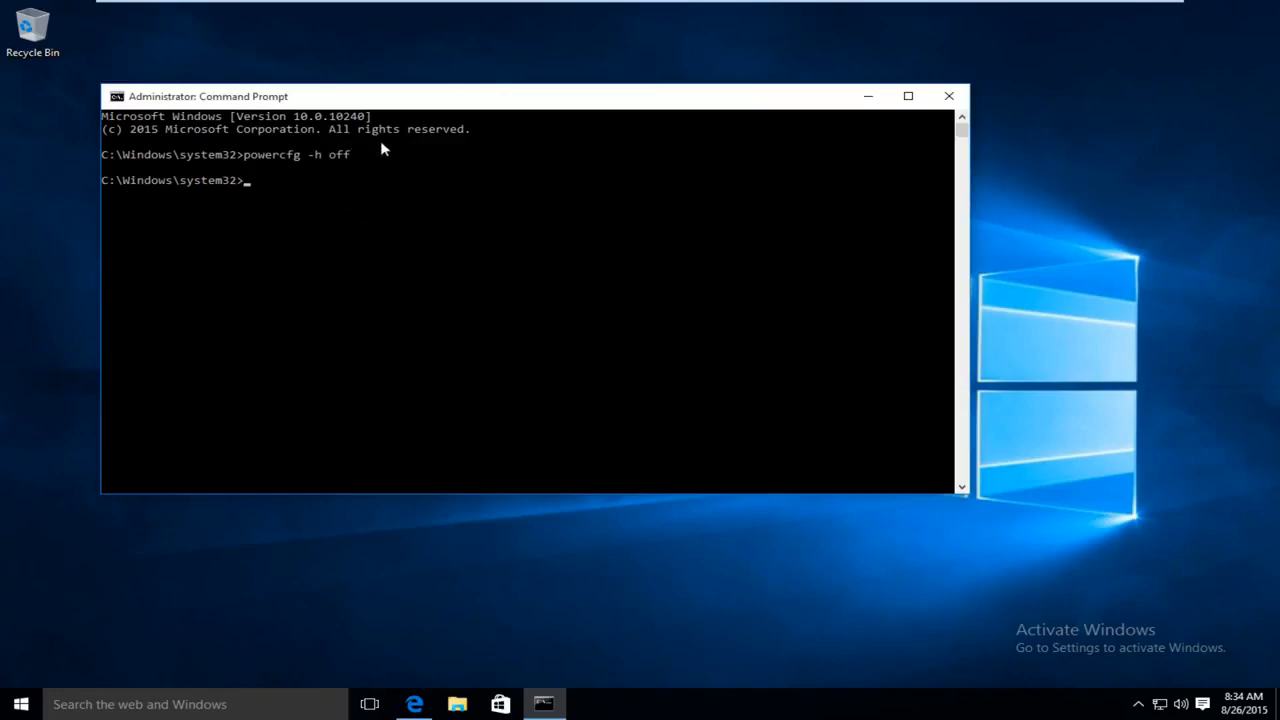
{"action": "mouse_move", "coordinate": [520, 232]}
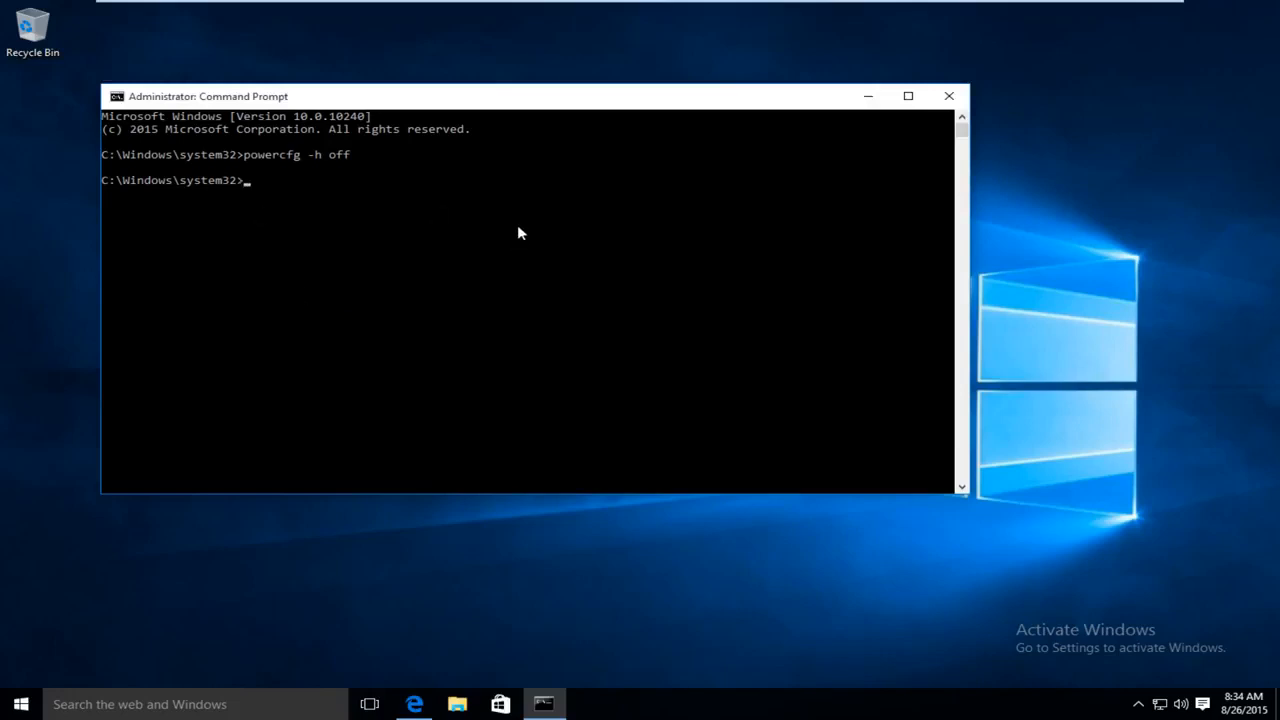